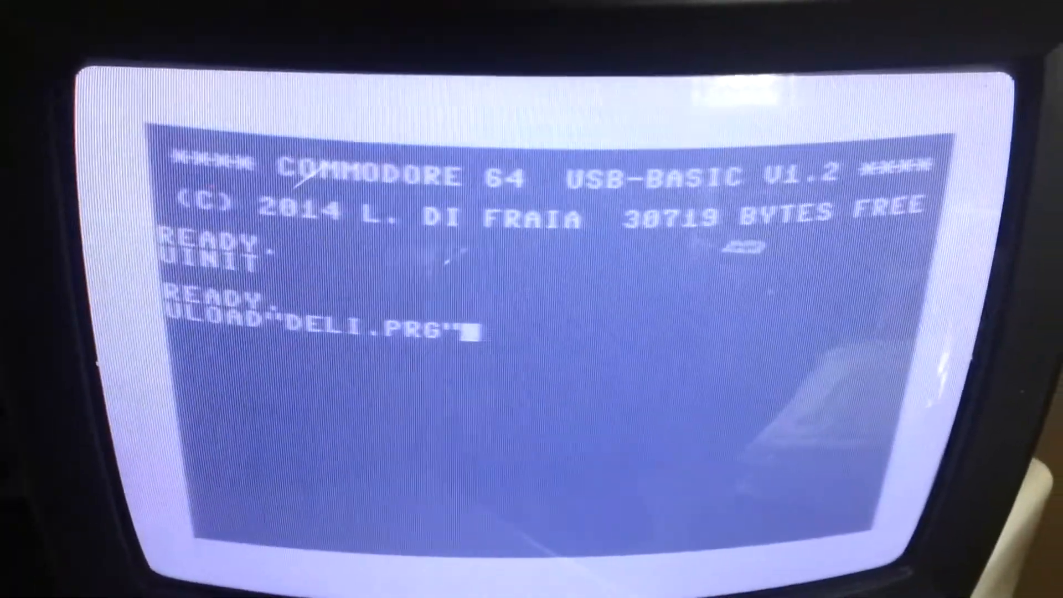
Execute ULOAD"DELI.PRG" so the program loads from USB and READY returns.
key("enter")
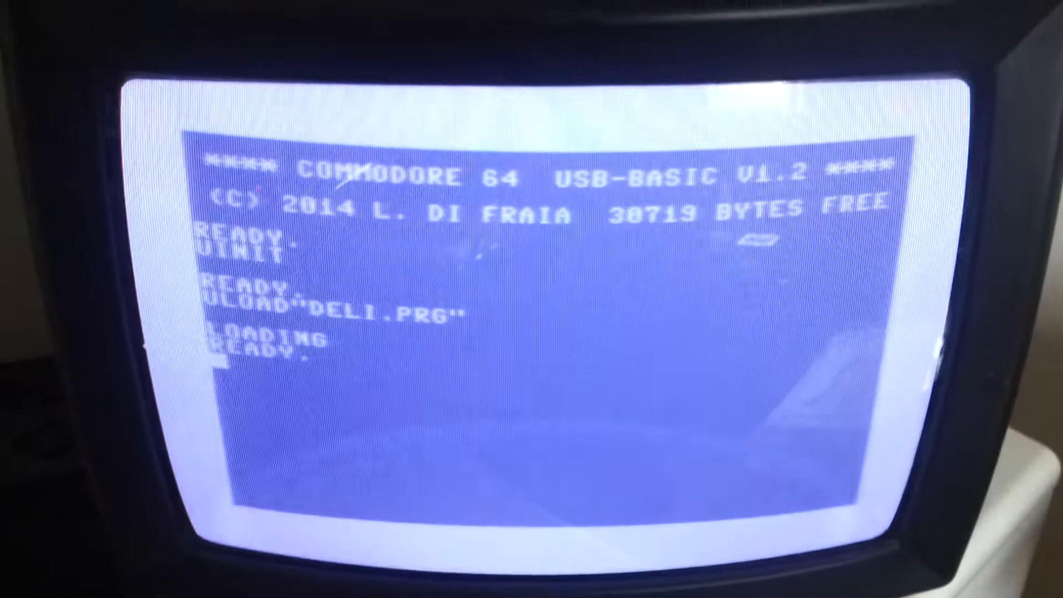